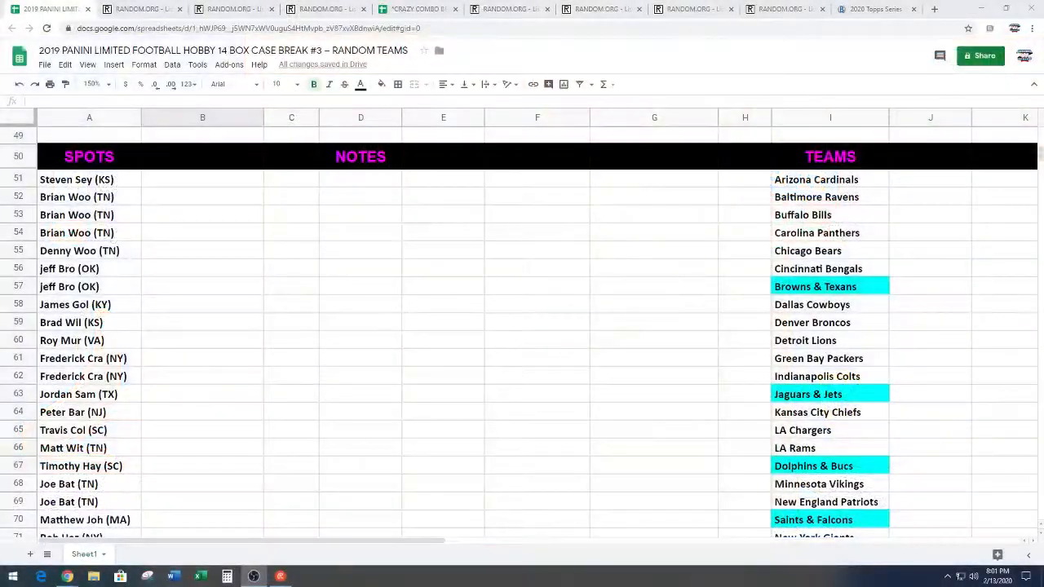
pyautogui.click(89, 179)
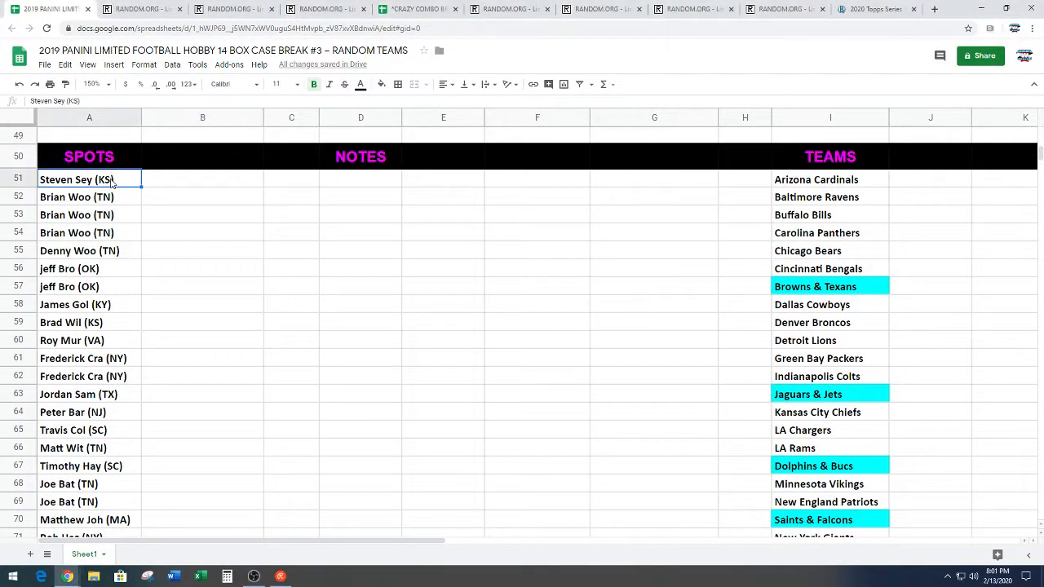
pyautogui.scroll(-3)
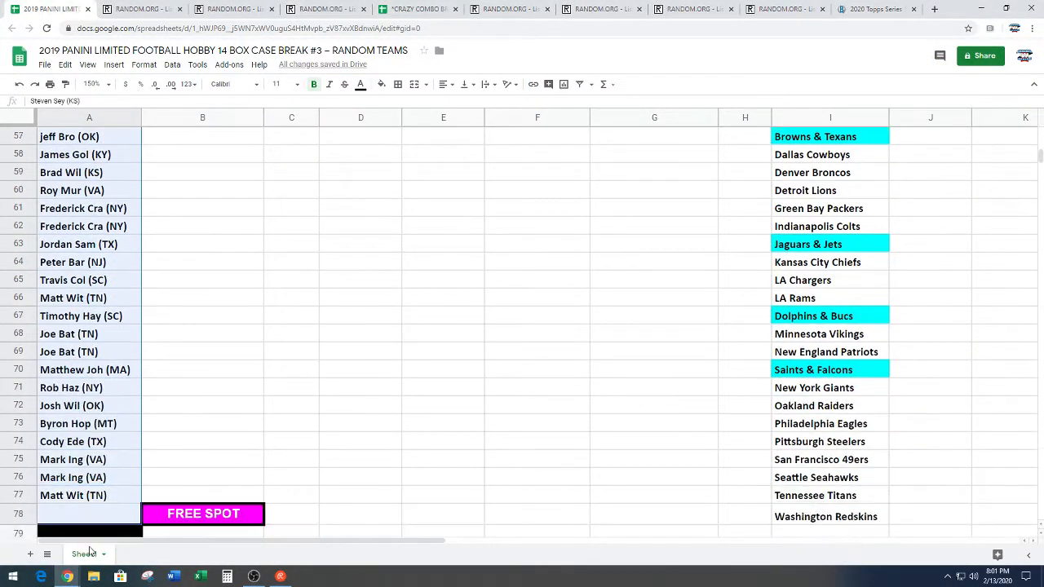
pyautogui.scroll(-3)
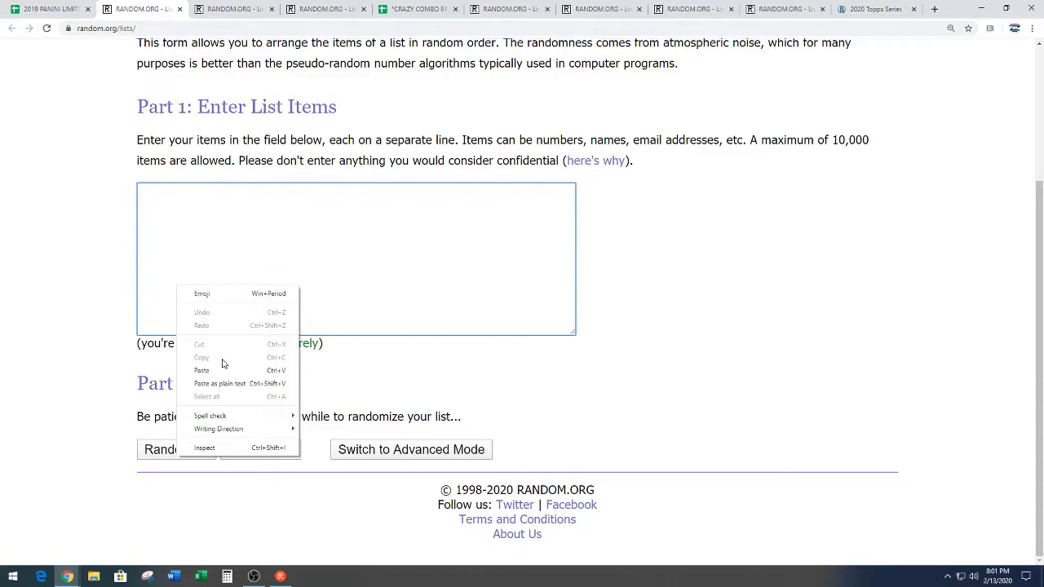
# Paste the 27 copied names into the list field and randomize them
pyautogui.click(201, 370)
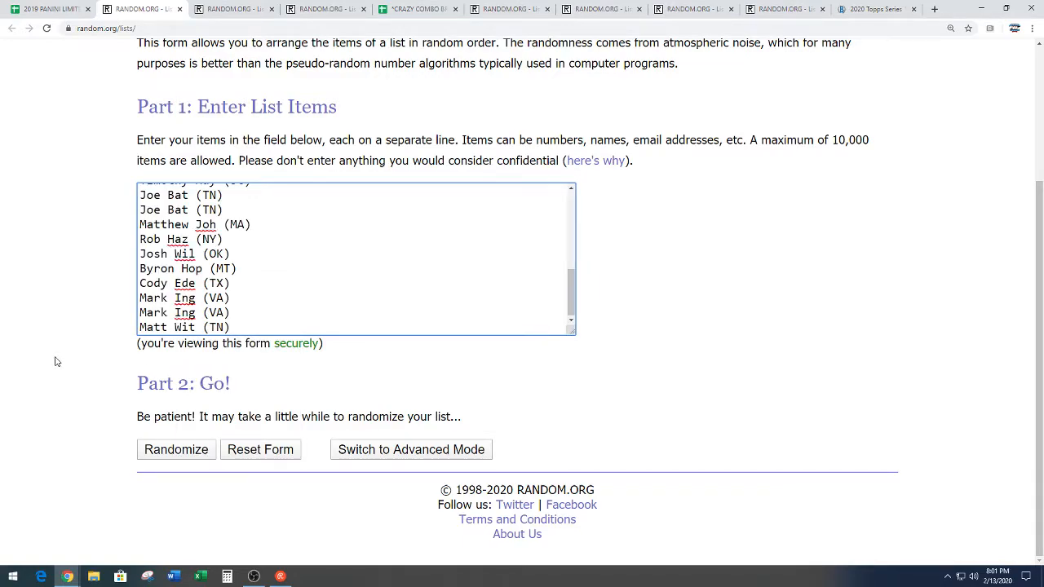
pyautogui.click(232, 327)
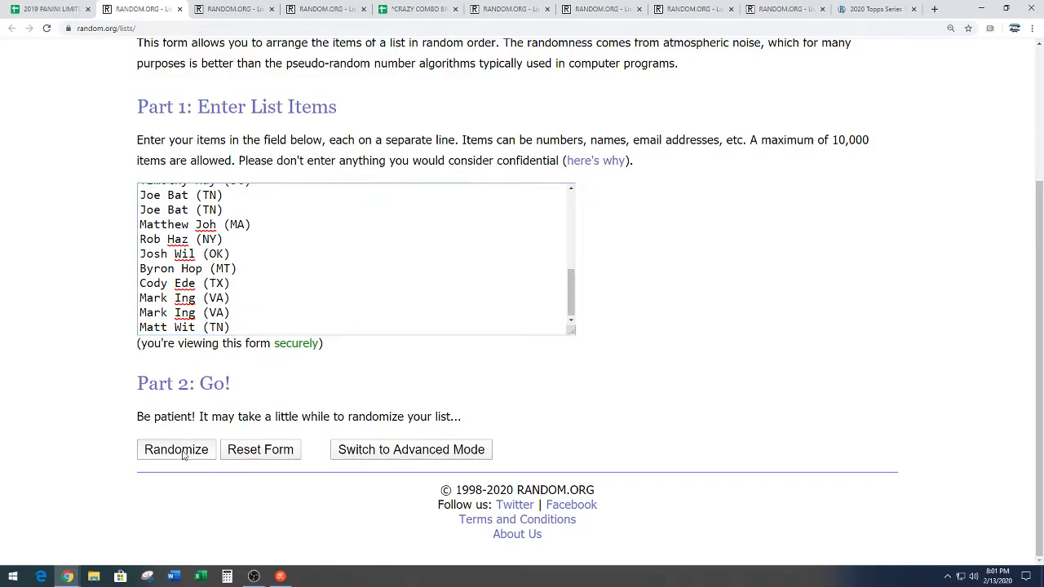
pyautogui.click(176, 450)
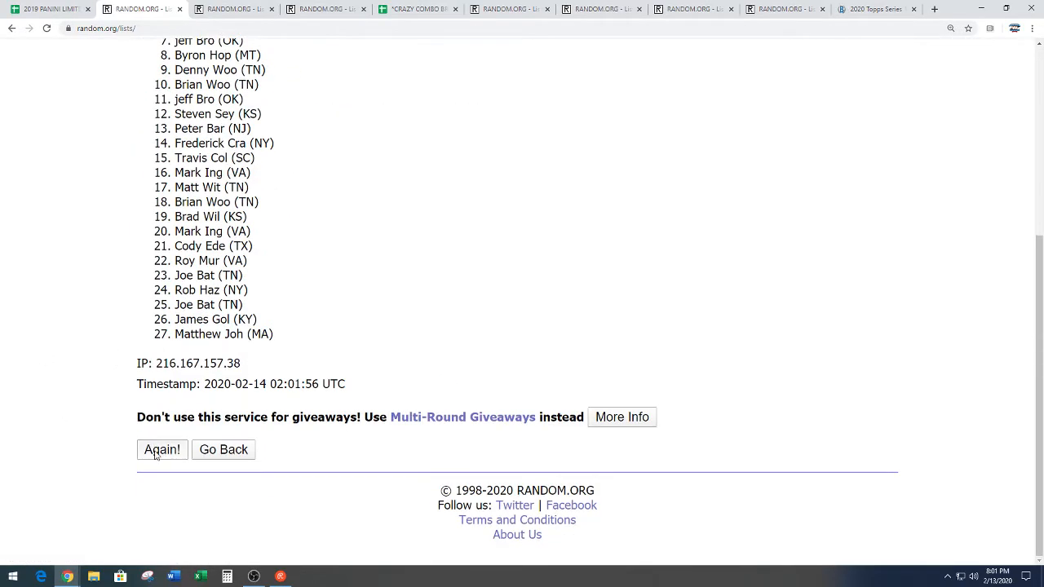
pyautogui.click(161, 449)
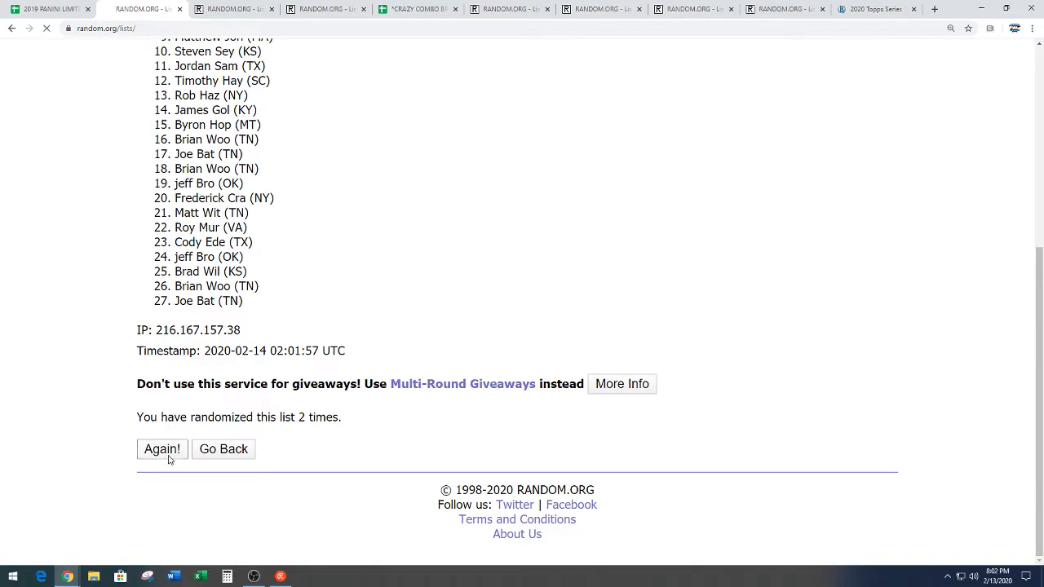
pyautogui.click(162, 448)
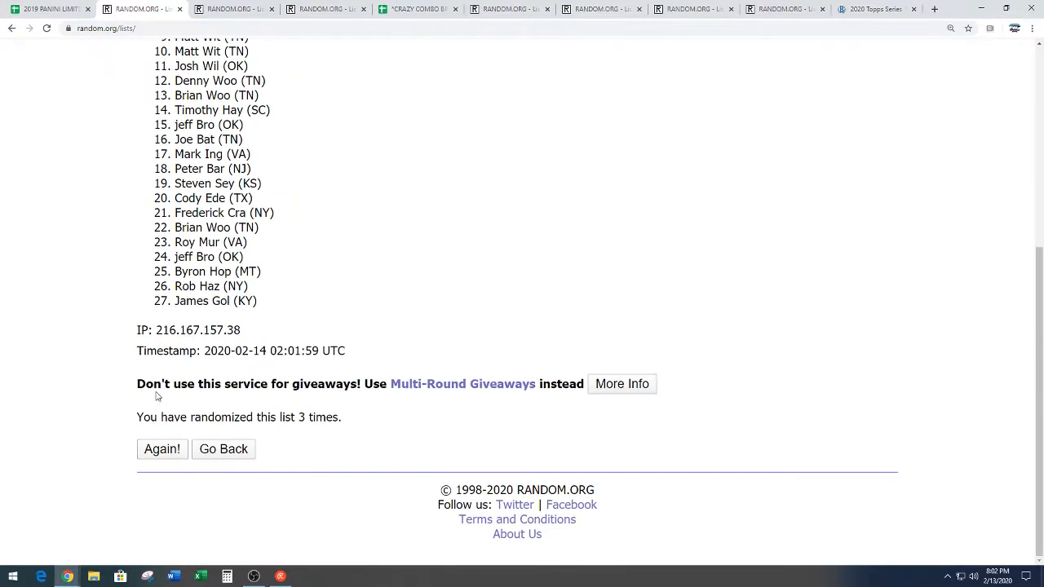
pyautogui.click(162, 449)
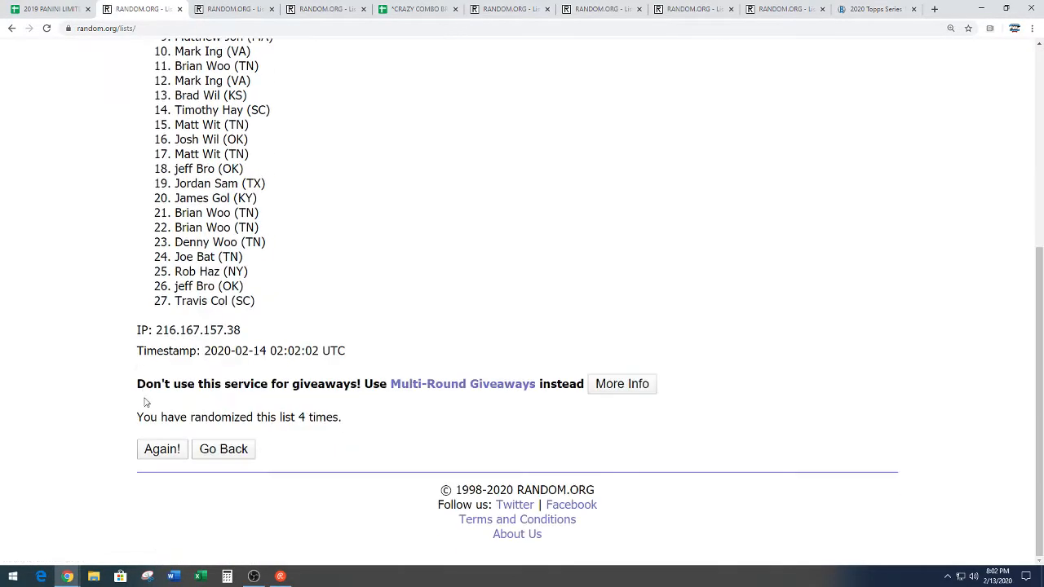
pyautogui.click(161, 449)
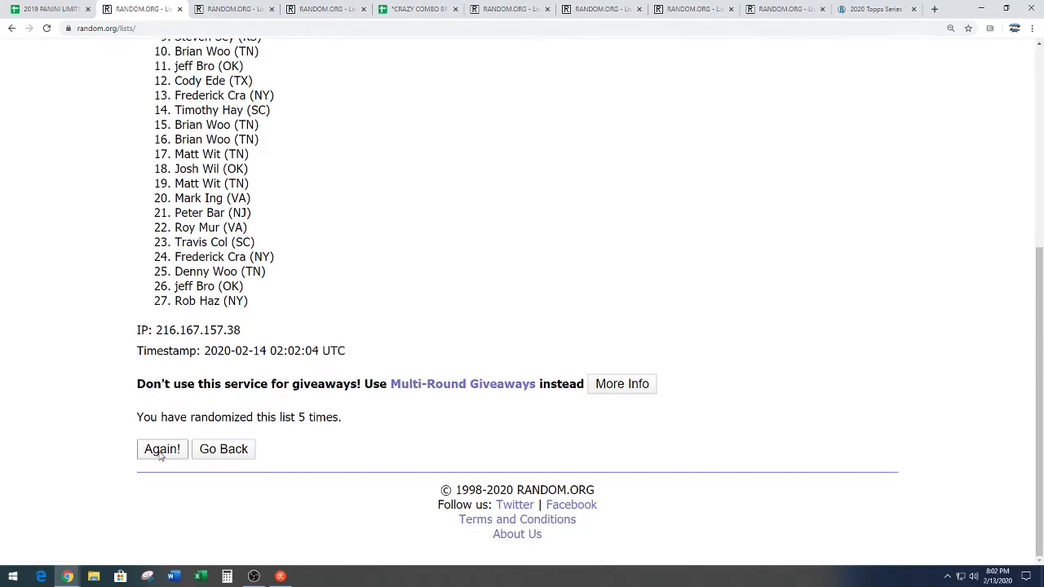
pyautogui.click(161, 449)
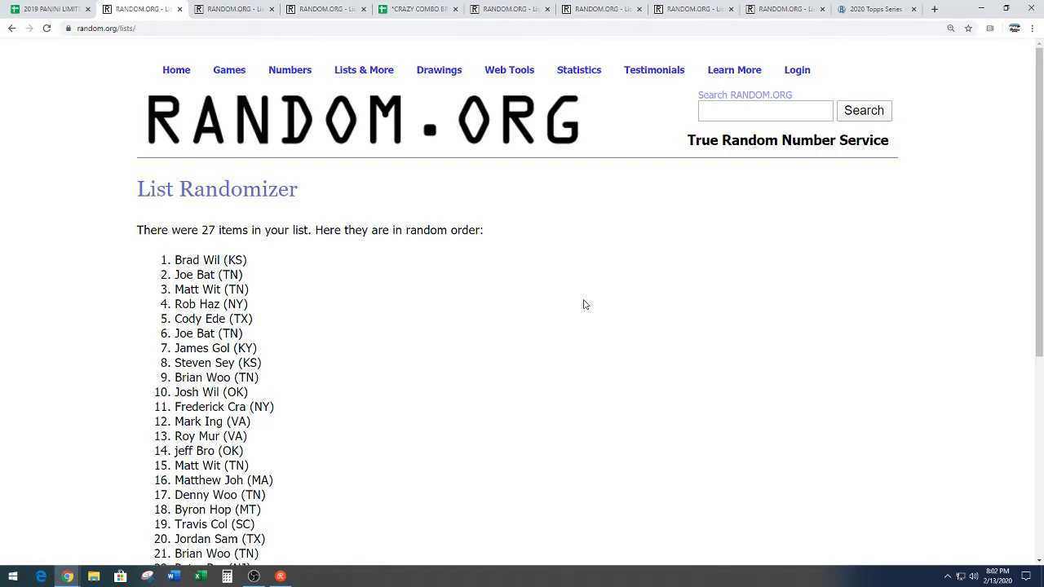
pyautogui.moveTo(422, 278)
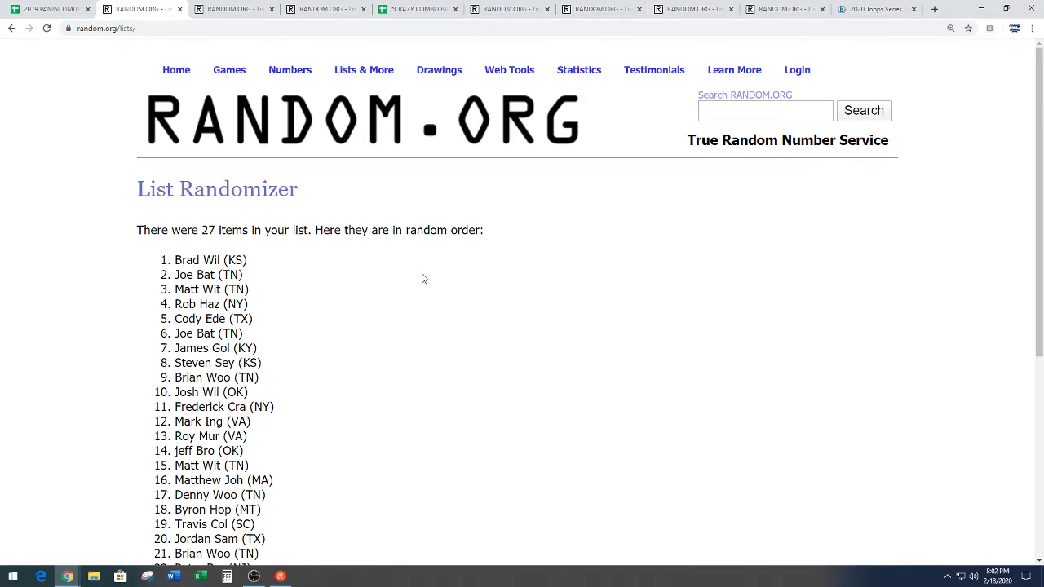
pyautogui.scroll(-3)
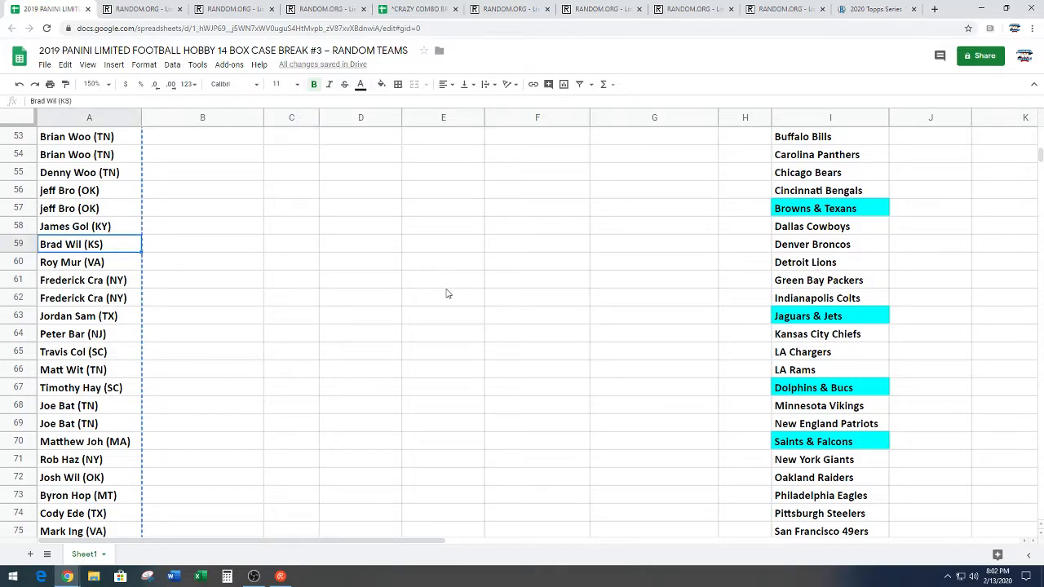
pyautogui.scroll(-3)
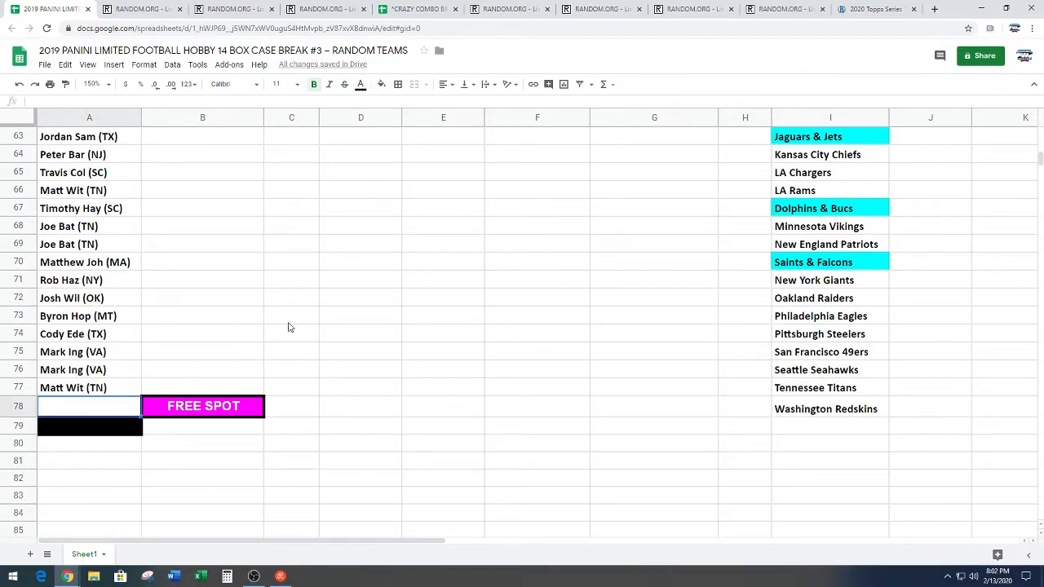
pyautogui.write('Brad Wil (KS)')
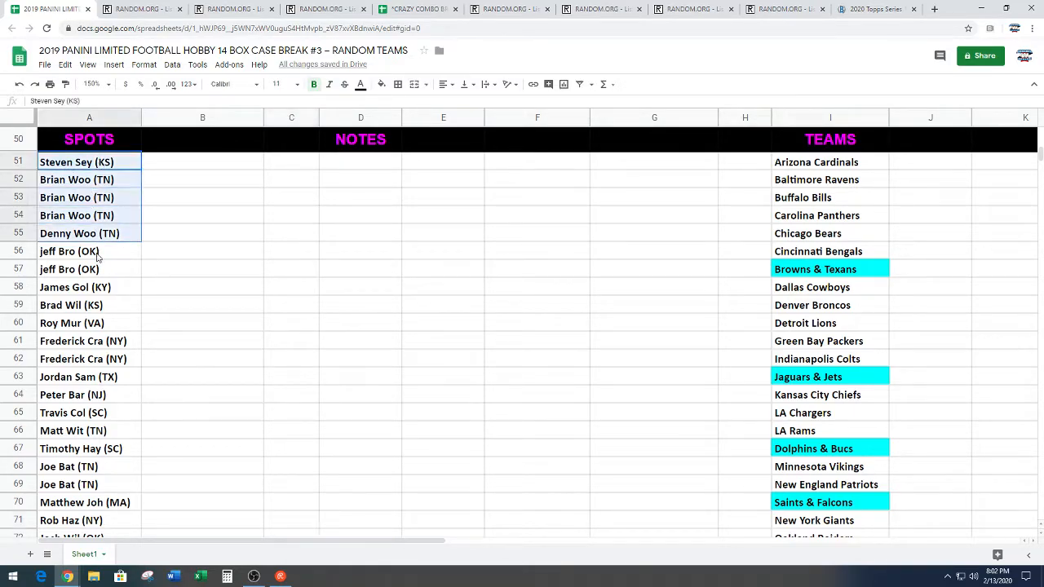
# Copy all 28 names under SPOTS and return to the RANDOM.ORG tab
pyautogui.scroll(-3)
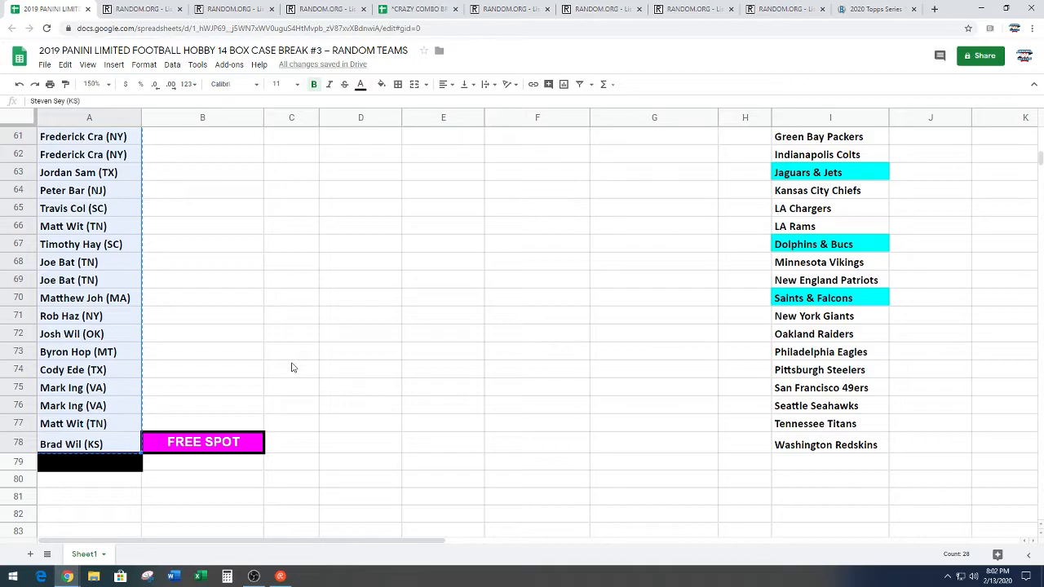
pyautogui.scroll(3)
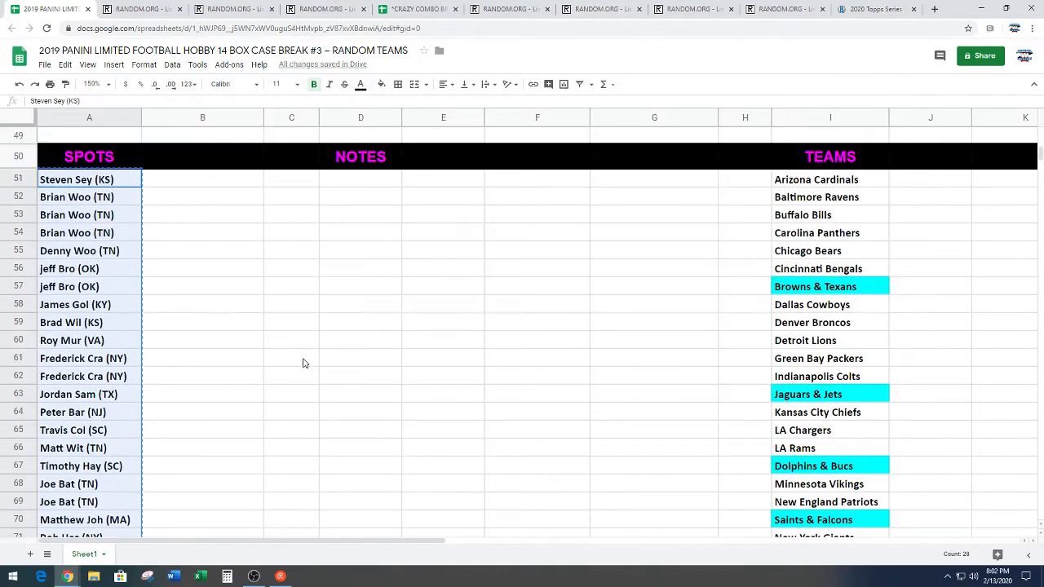
pyautogui.click(232, 8)
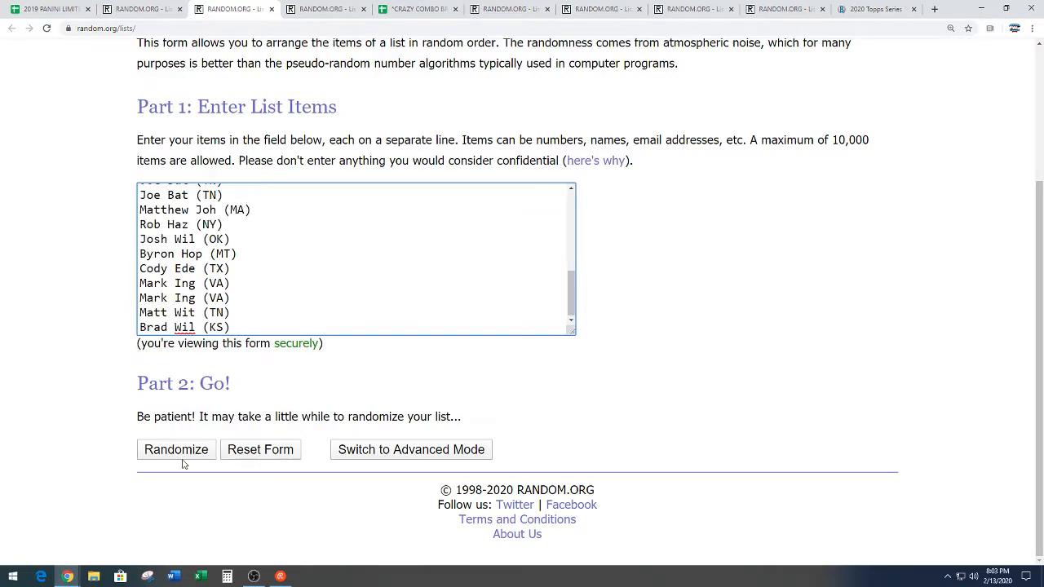
# Randomize the 28 participant names and reshuffle them several more times
pyautogui.click(175, 450)
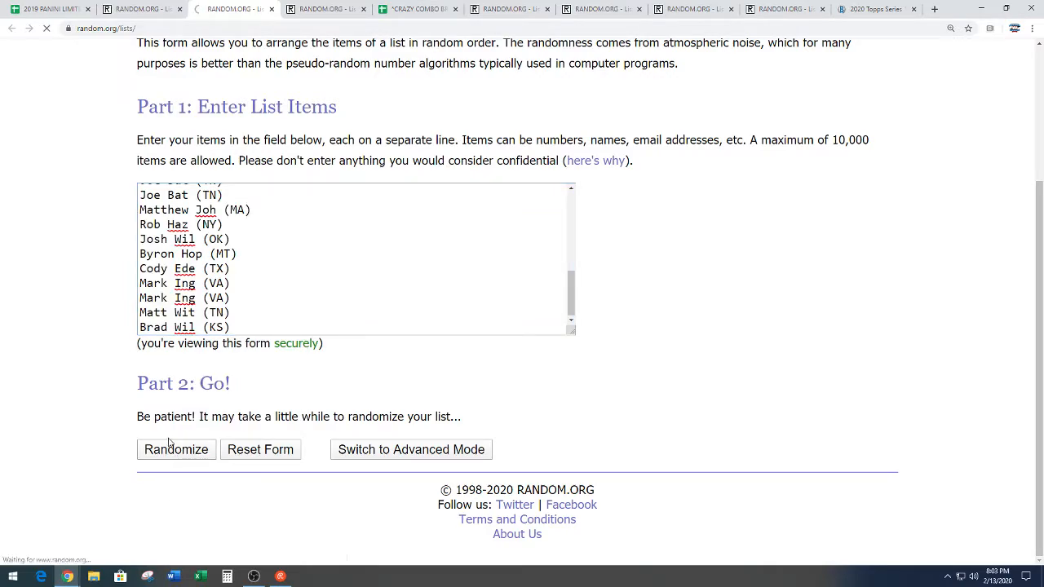
pyautogui.click(175, 449)
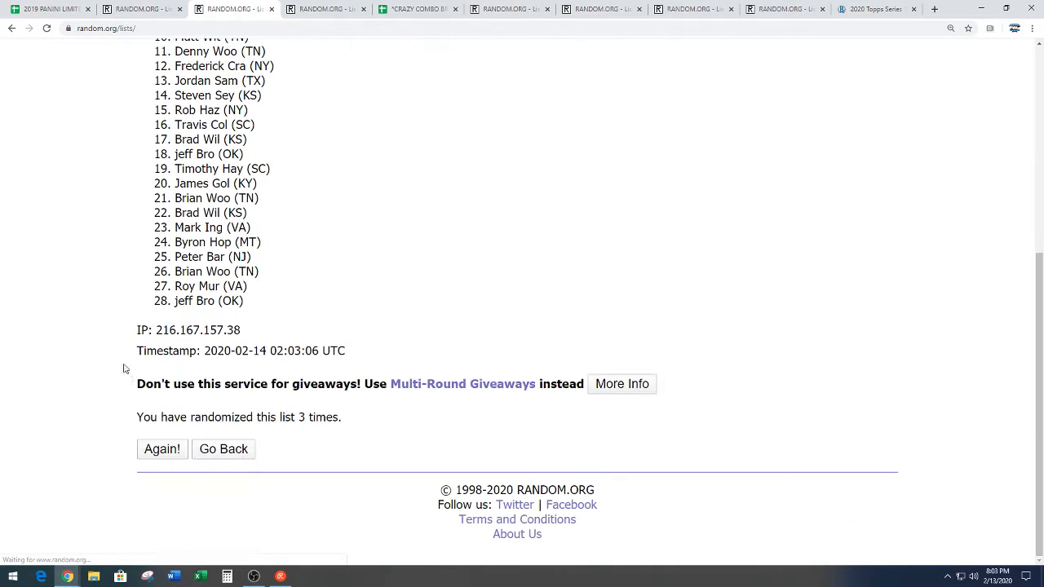
pyautogui.click(161, 448)
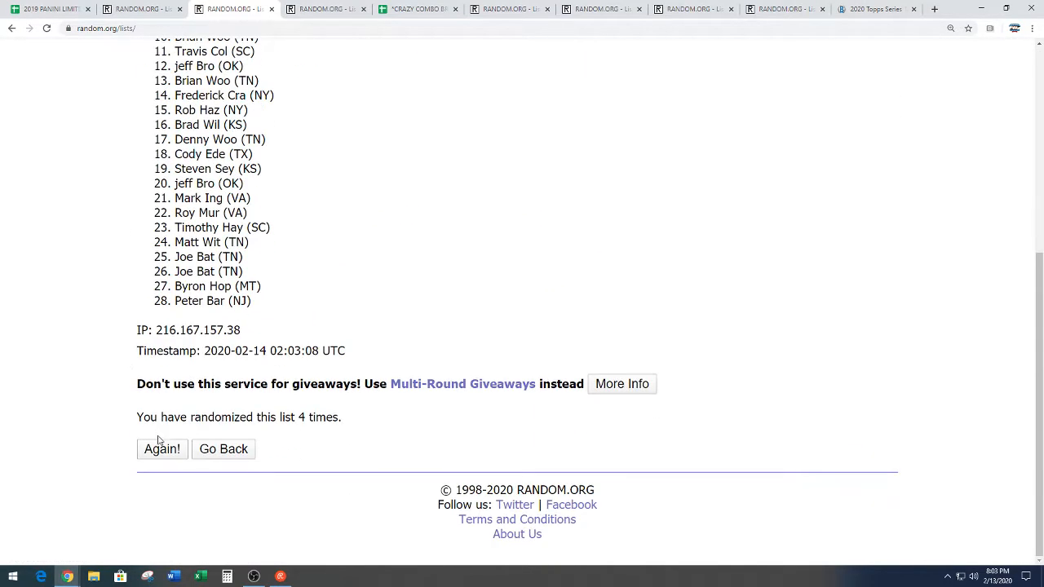
pyautogui.click(161, 449)
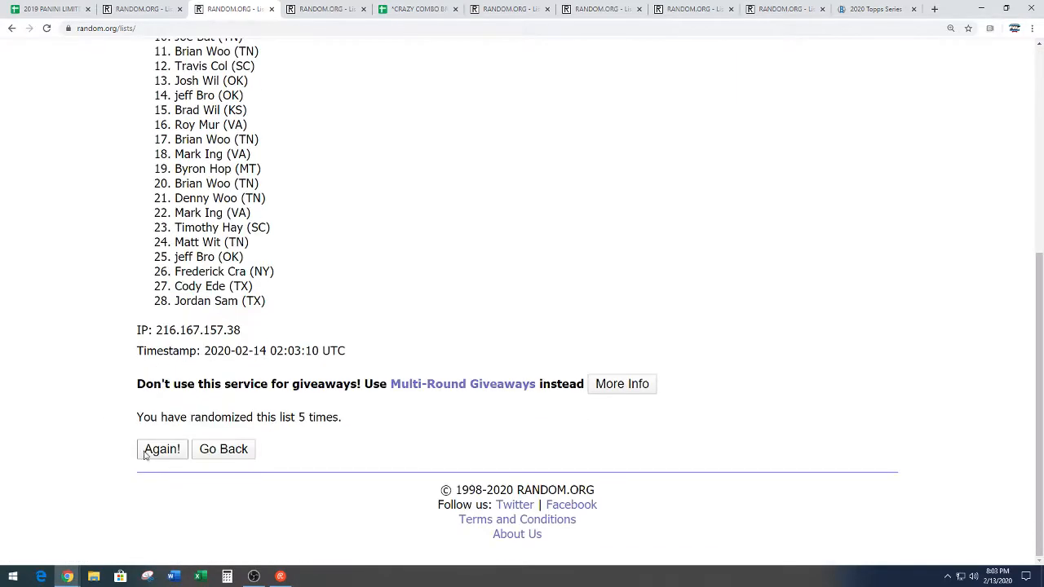
pyautogui.click(162, 448)
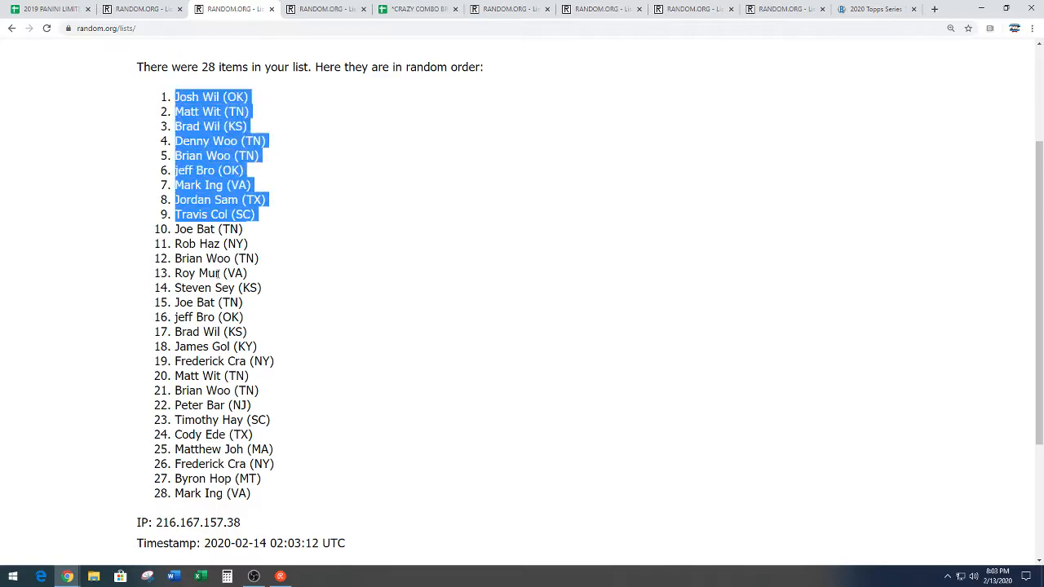
# Copy the final shuffled order of participant names
pyautogui.rightClick(212, 424)
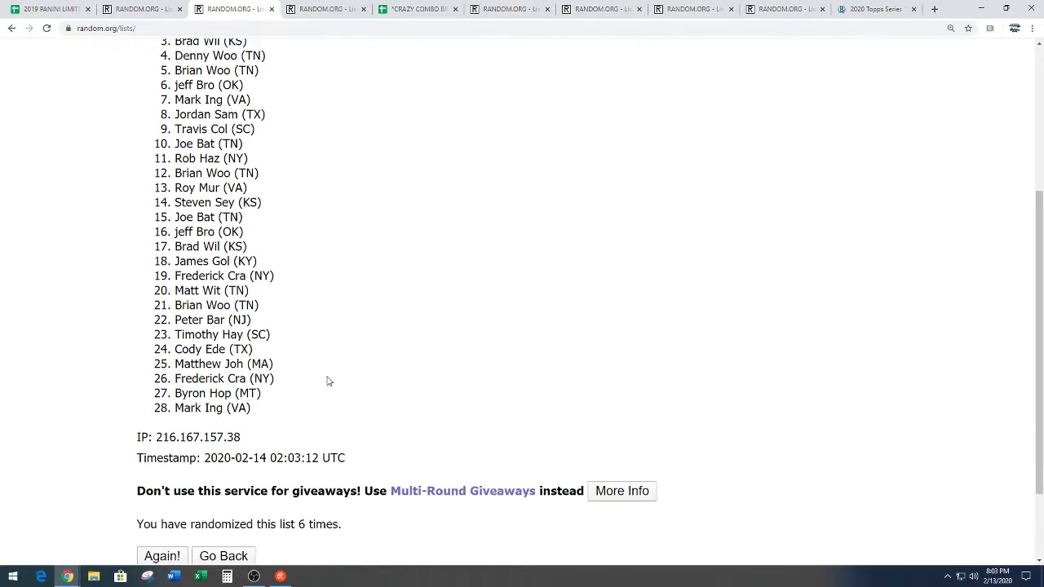
pyautogui.scroll(-3)
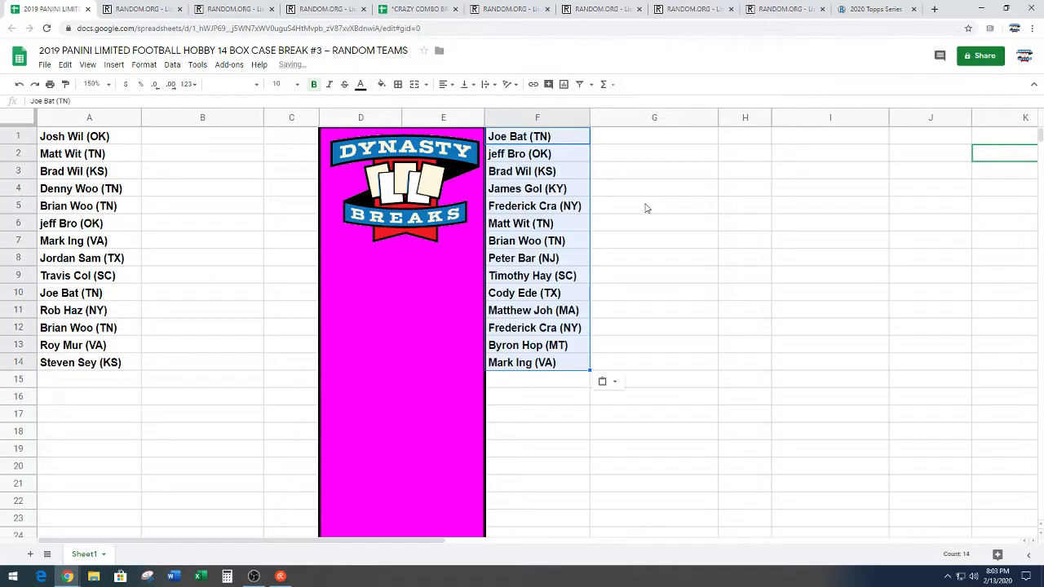
# Select the 28 NFL teams under TEAMS from Arizona Cardinals down and copy them
pyautogui.scroll(-3)
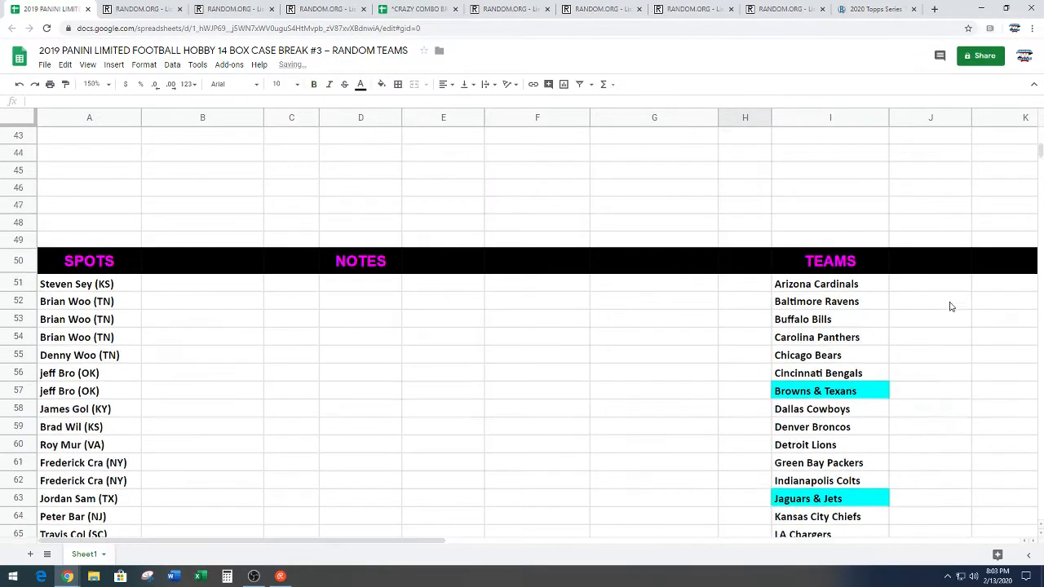
pyautogui.scroll(-3)
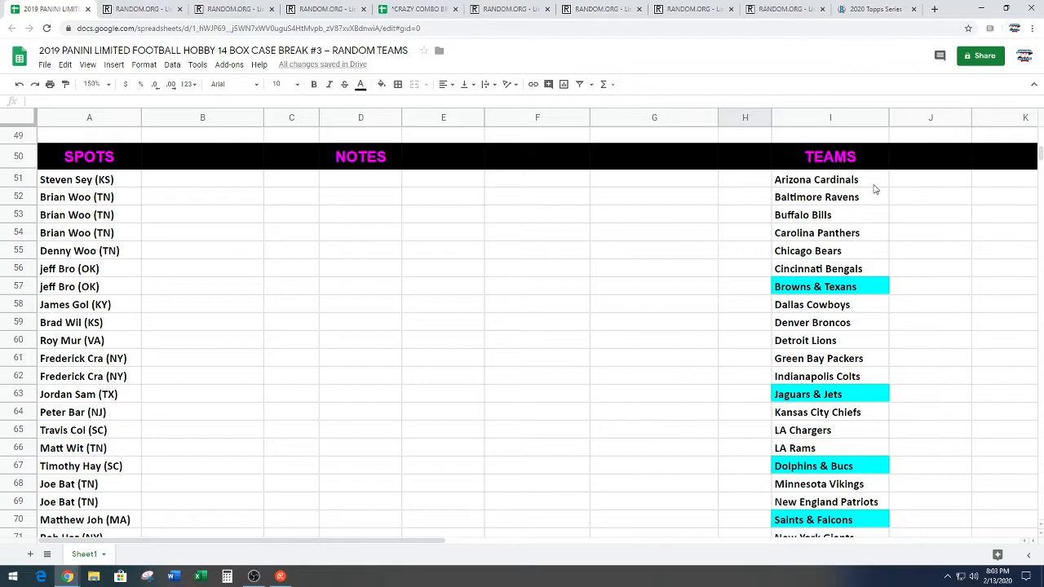
pyautogui.click(829, 116)
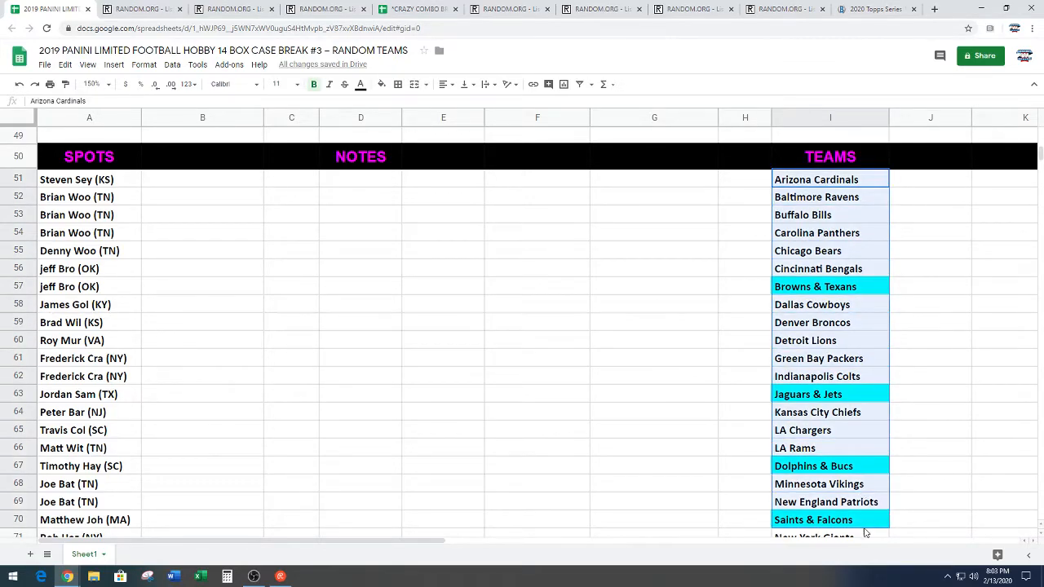
pyautogui.scroll(-3)
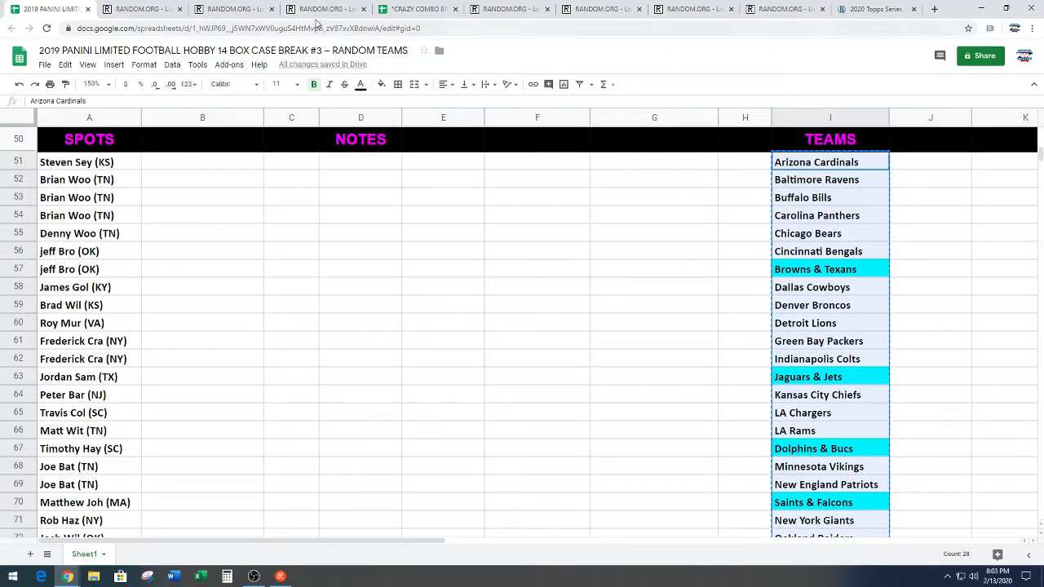
pyautogui.rightClick(355, 257)
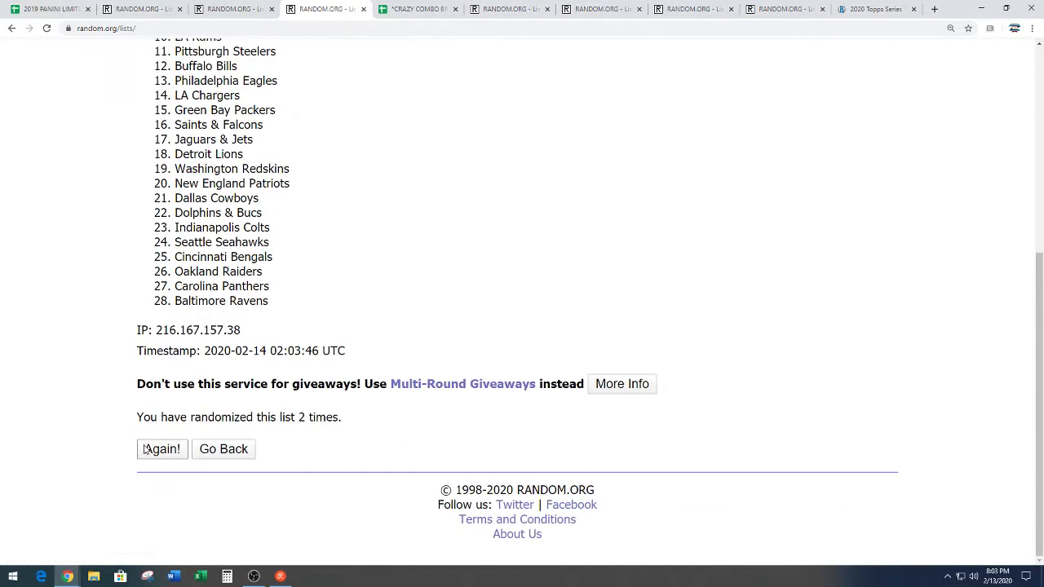
# Reshuffle the NFL team list four more times and scroll to the final order
pyautogui.click(161, 448)
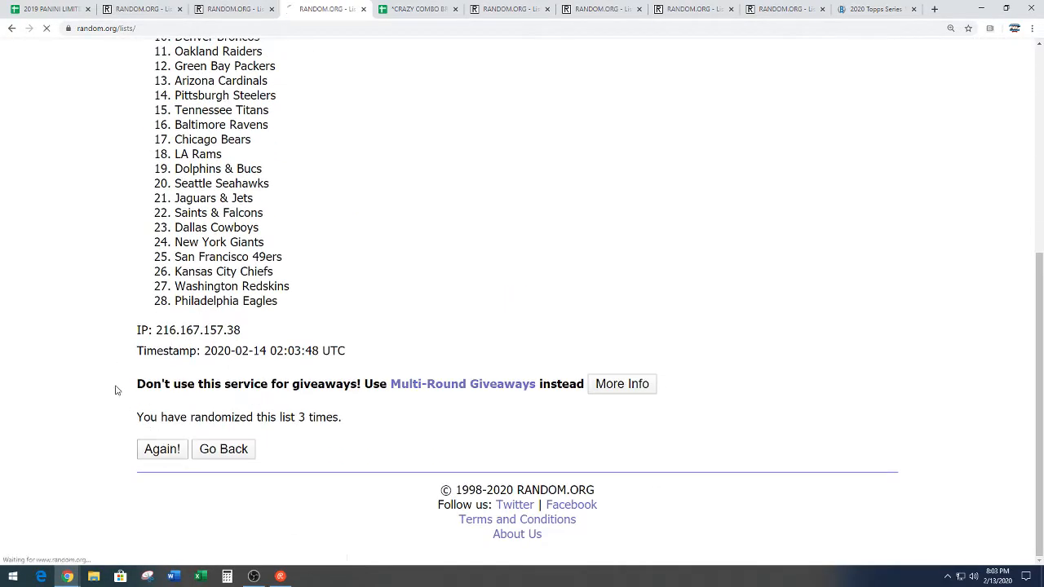
pyautogui.click(162, 448)
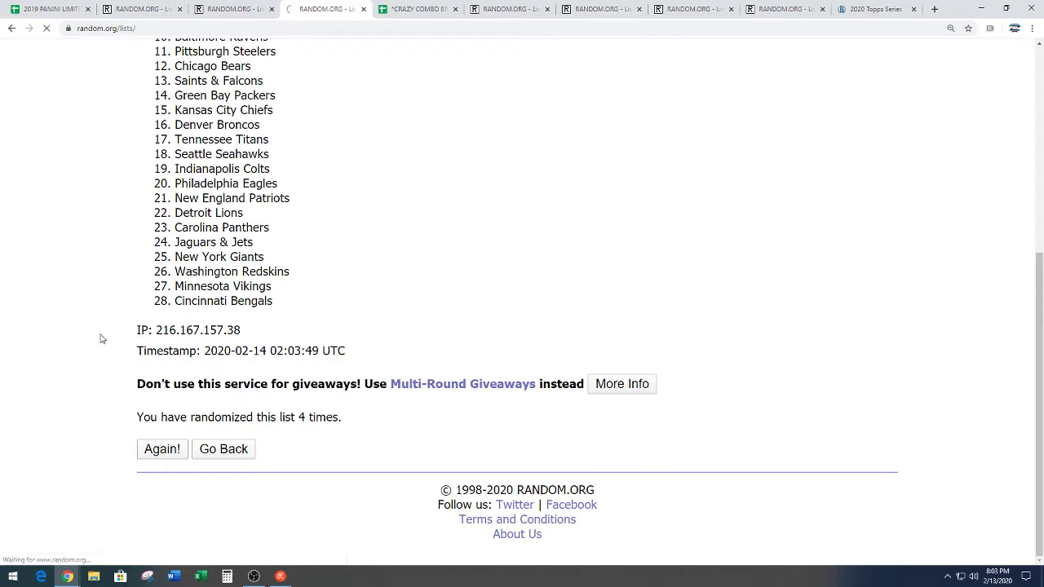
pyautogui.click(161, 448)
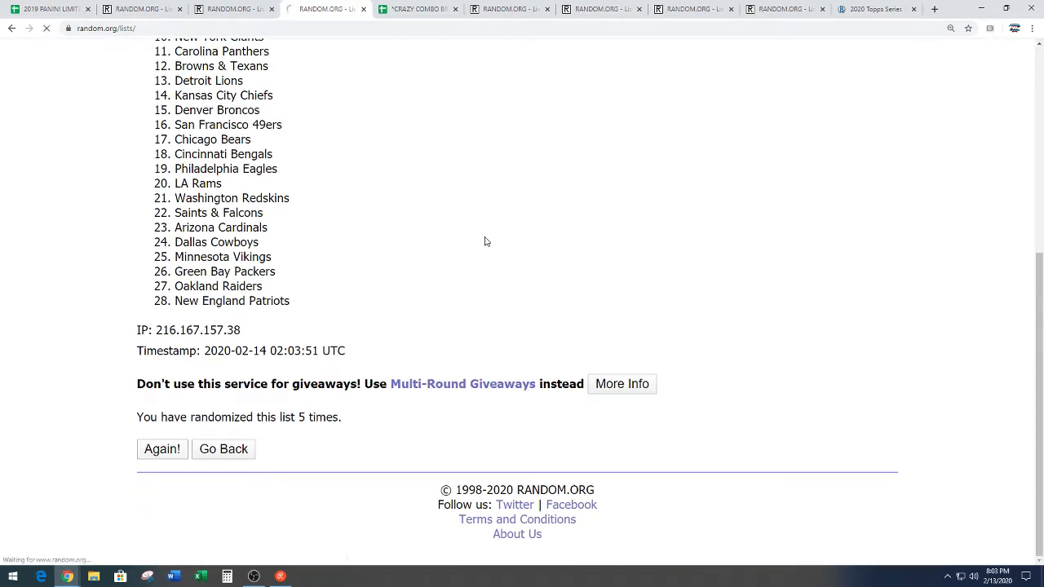
pyautogui.click(162, 449)
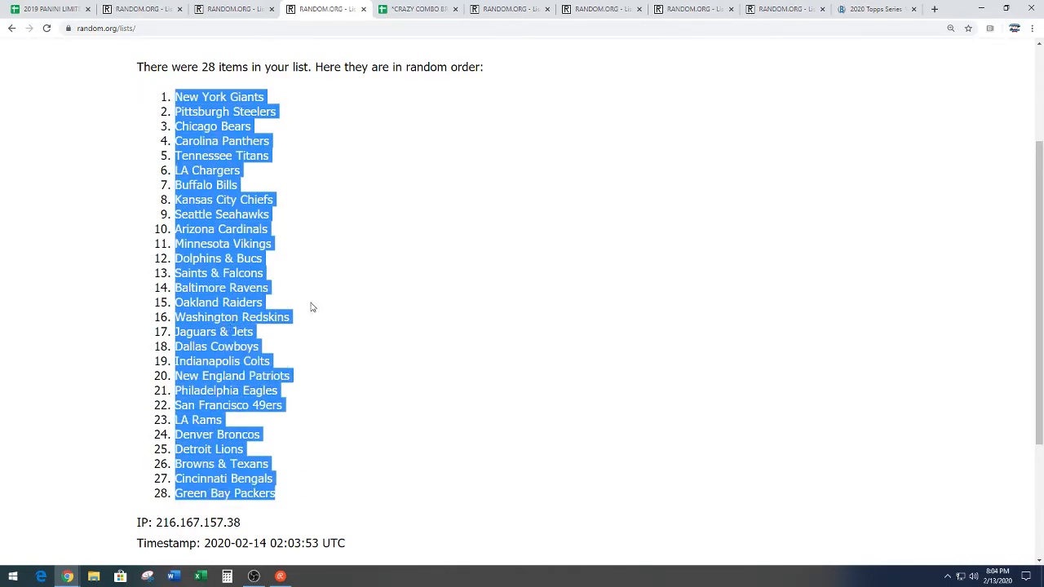
pyautogui.scroll(-3)
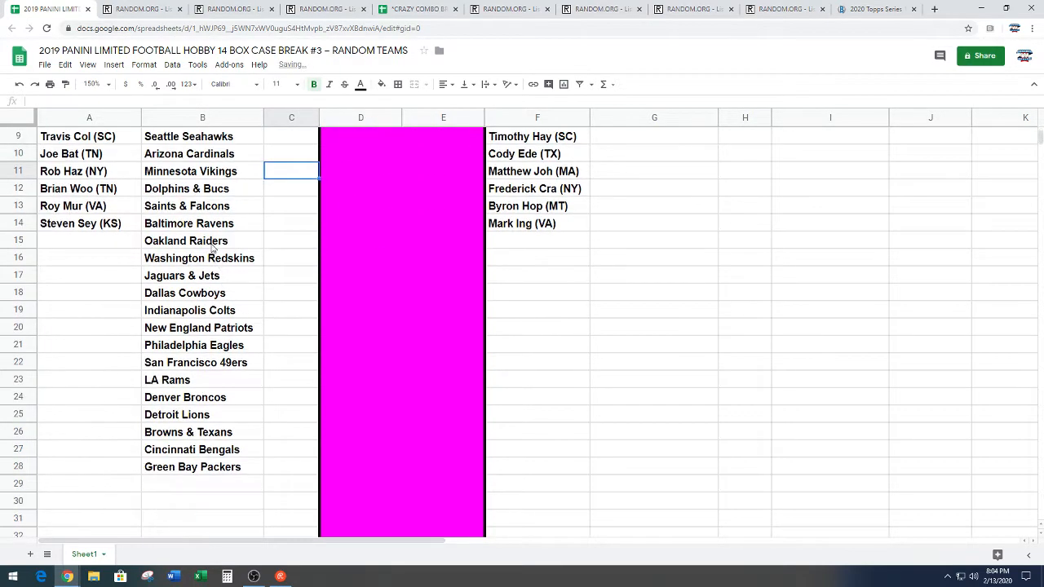
# Select the bottom 14 teams, Oakland Raiders through Green Bay Packers, in column B
pyautogui.moveTo(186, 240); pyautogui.dragTo(192, 466)
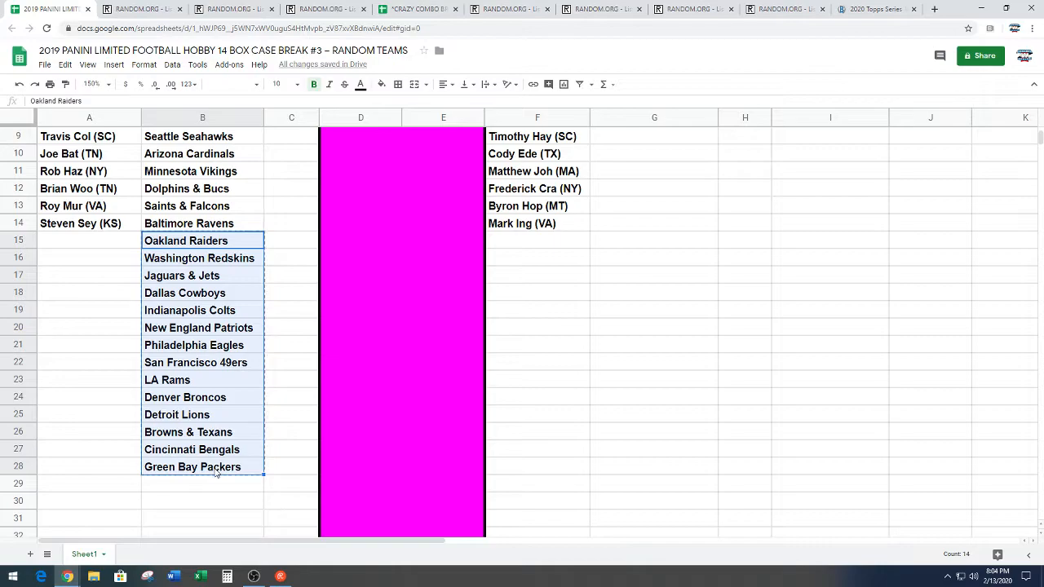